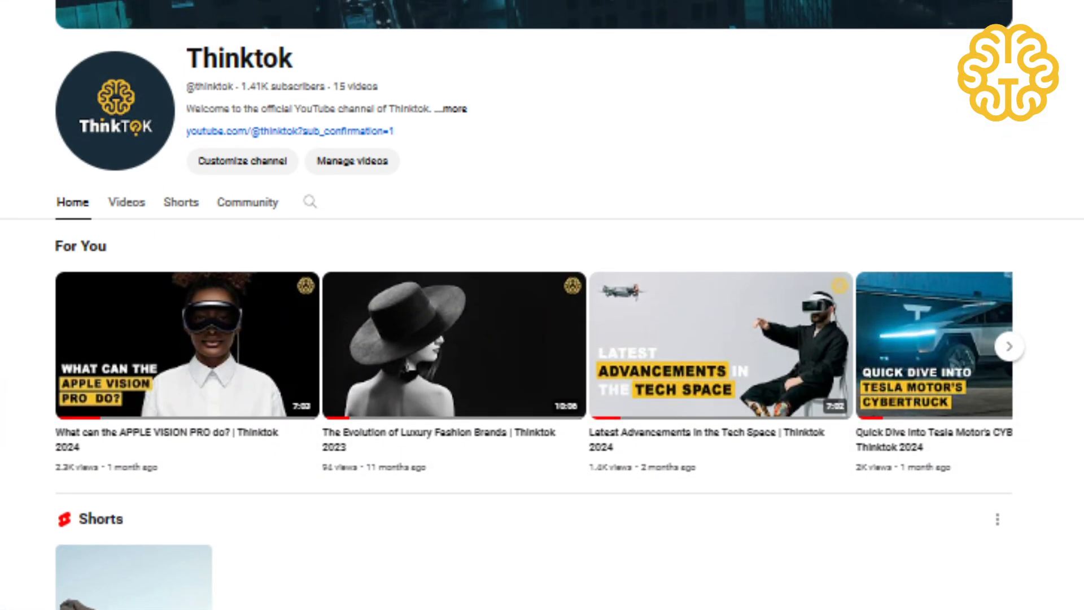
left_click(188, 344)
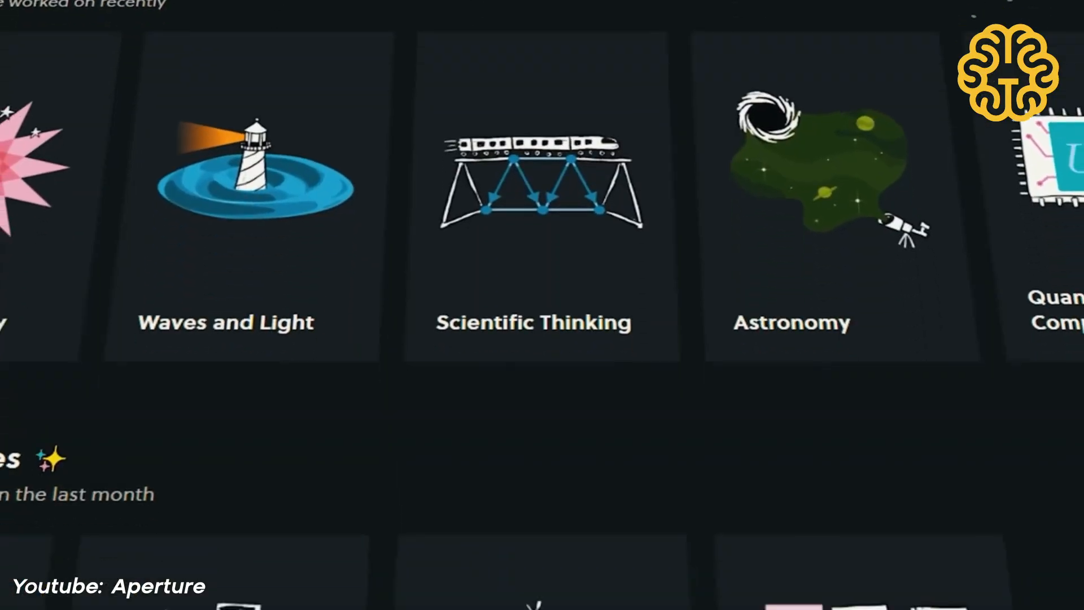
scroll("down", 3)
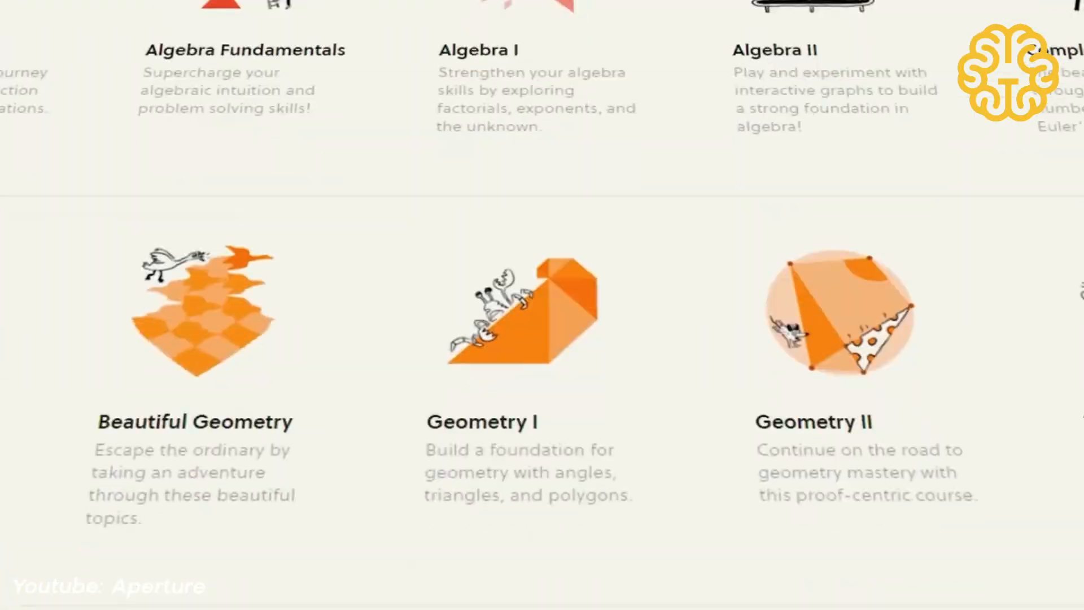